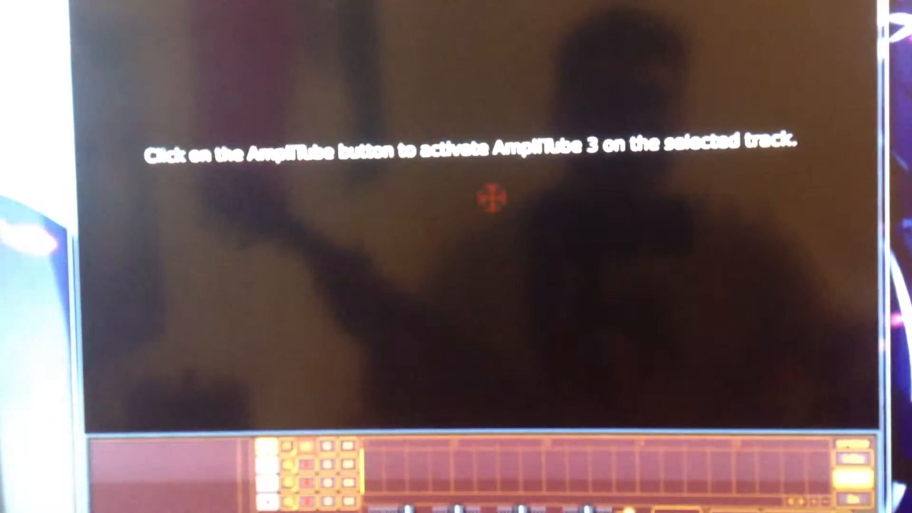
- Turn on the AmpliTube button so the amp module loads on the track
click(488, 197)
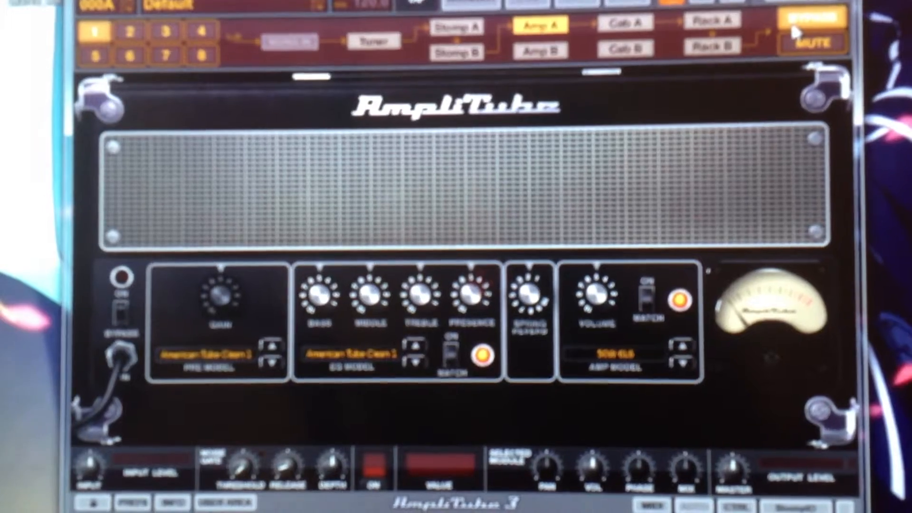
- Scroll out of the amp rig view toward the Windows desktop and start menu
scroll(down, 3)
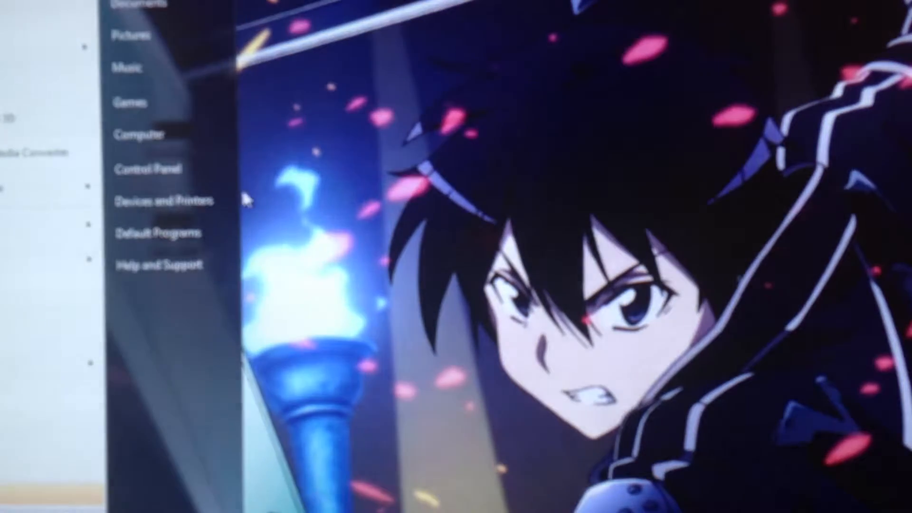
- Go to the Recording devices list and show the ZOOM Recording Mixer's Properties
click(148, 168)
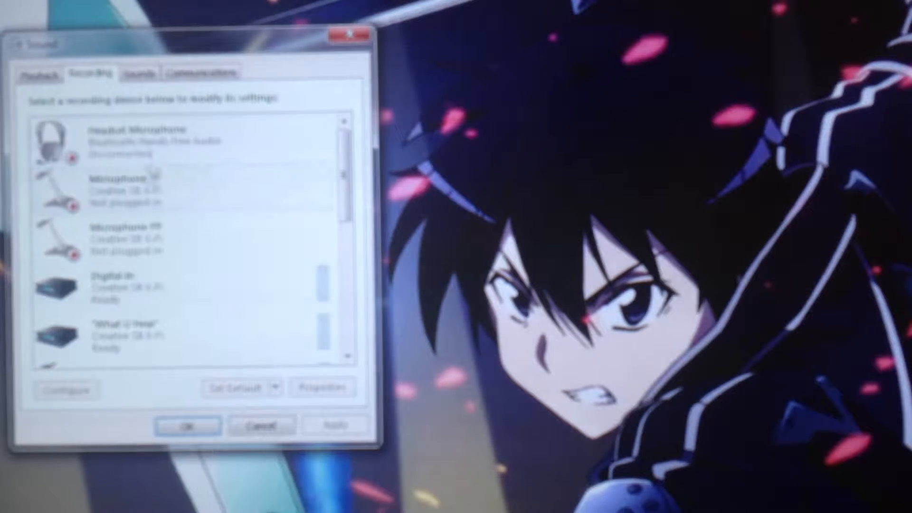
scroll(down, 3)
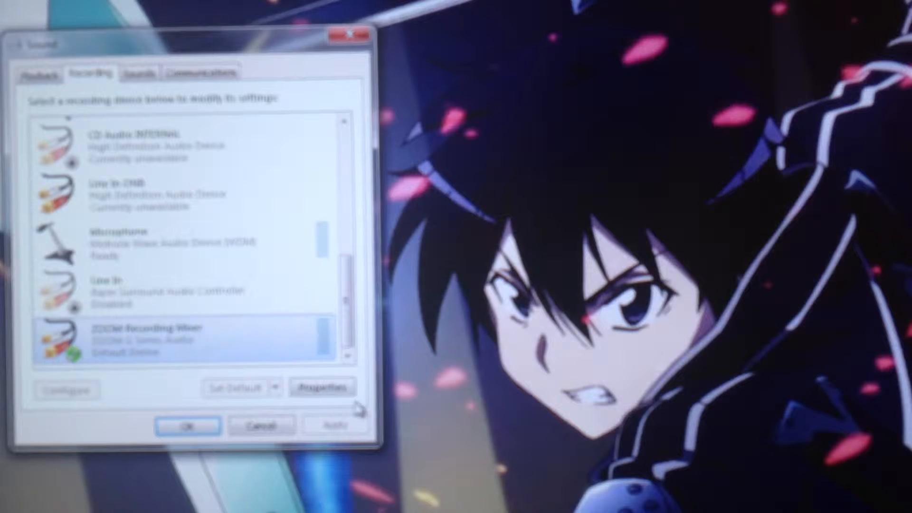
click(320, 387)
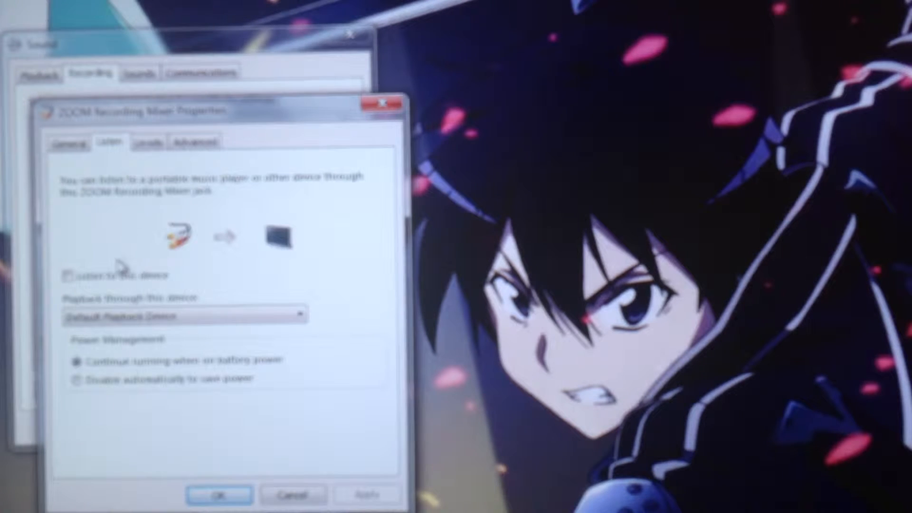
- Look at another page of the ZOOM Recording Mixer properties before closing them
click(74, 274)
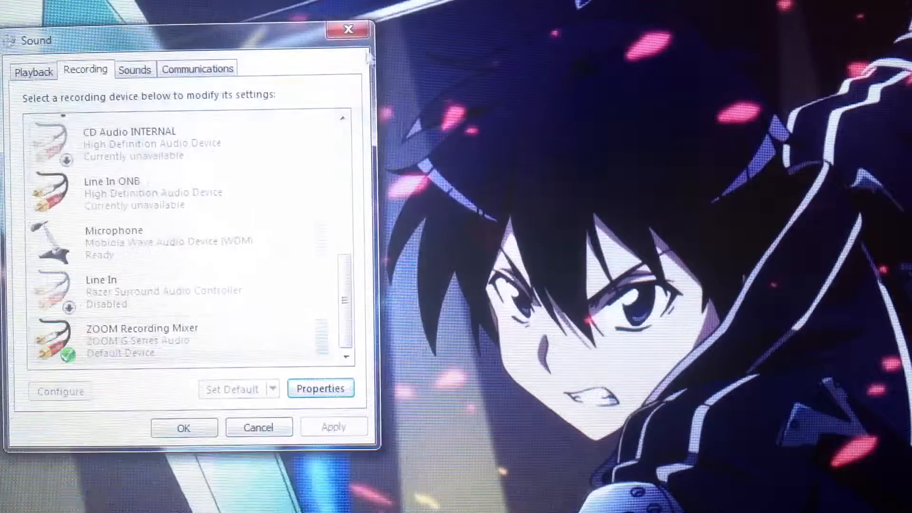
- Reopen the ZOOM Recording Mixer properties and view its General details
click(320, 387)
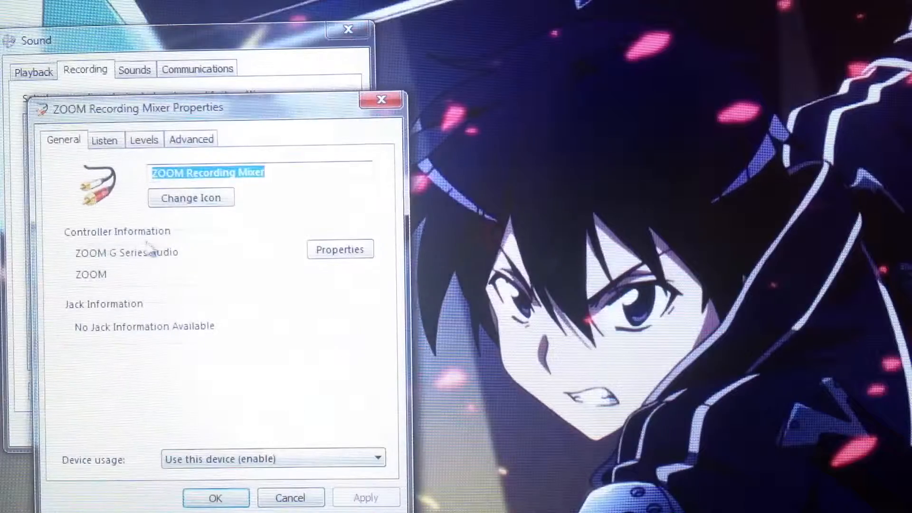
click(104, 139)
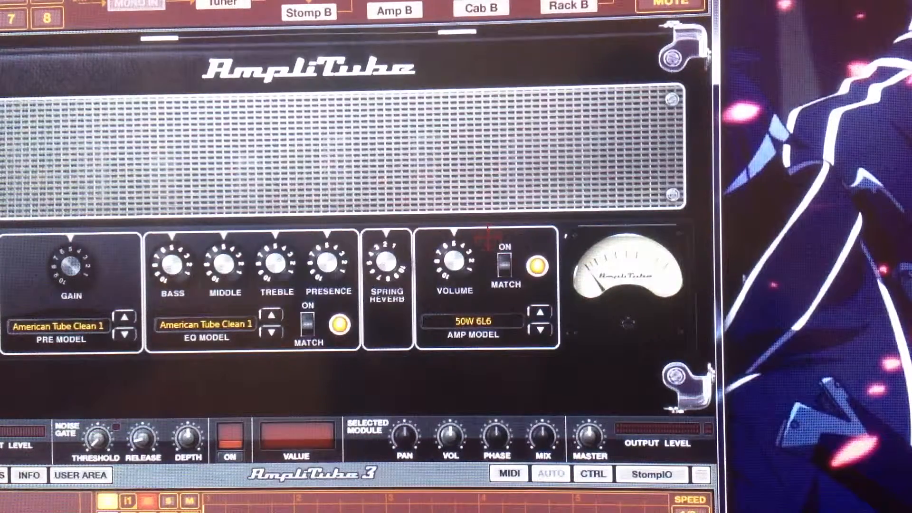
- Step through Stomp B, Amp B, the cabinet module and Rack B in the signal chain
click(308, 11)
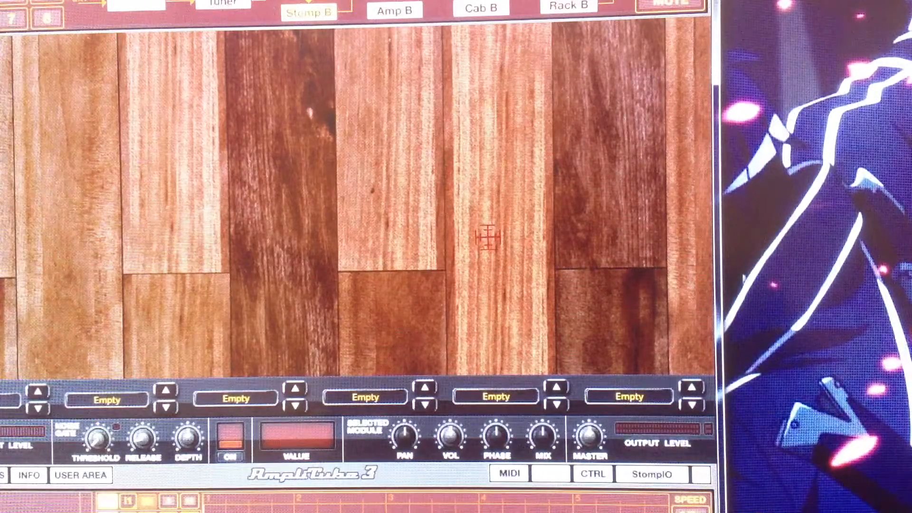
click(394, 10)
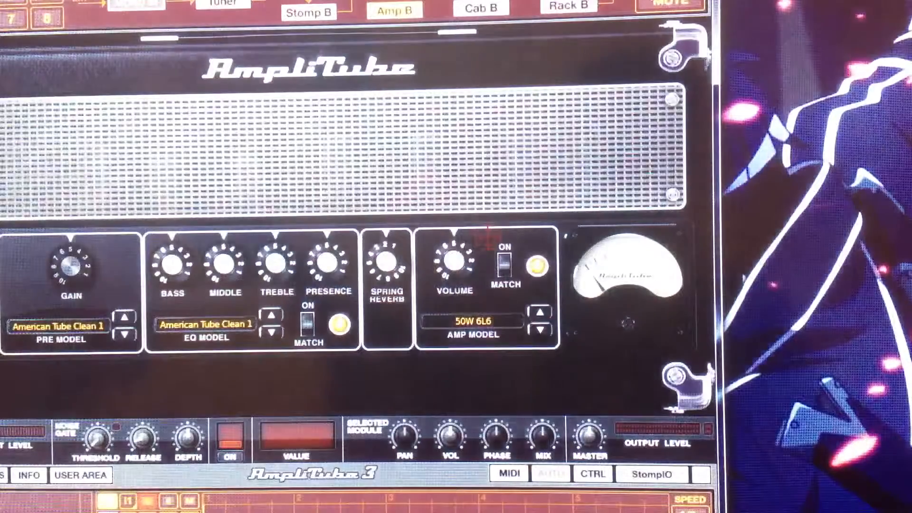
click(480, 9)
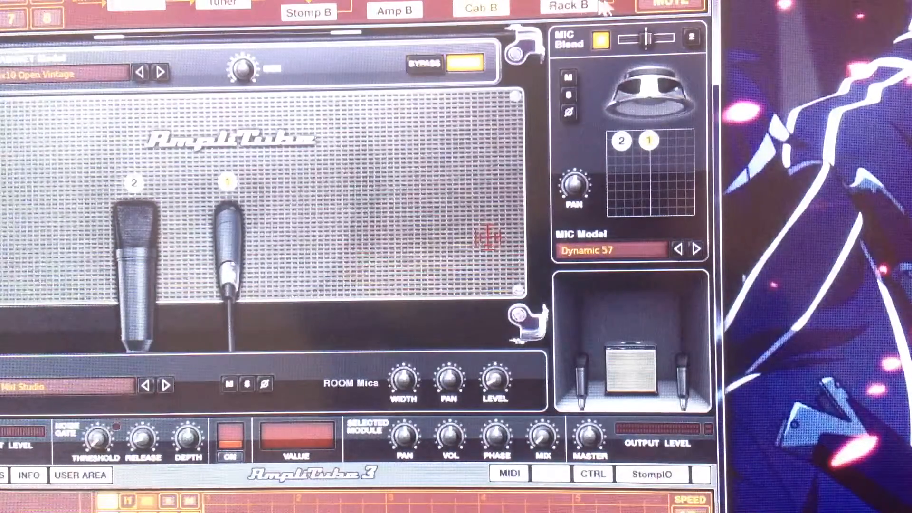
click(565, 8)
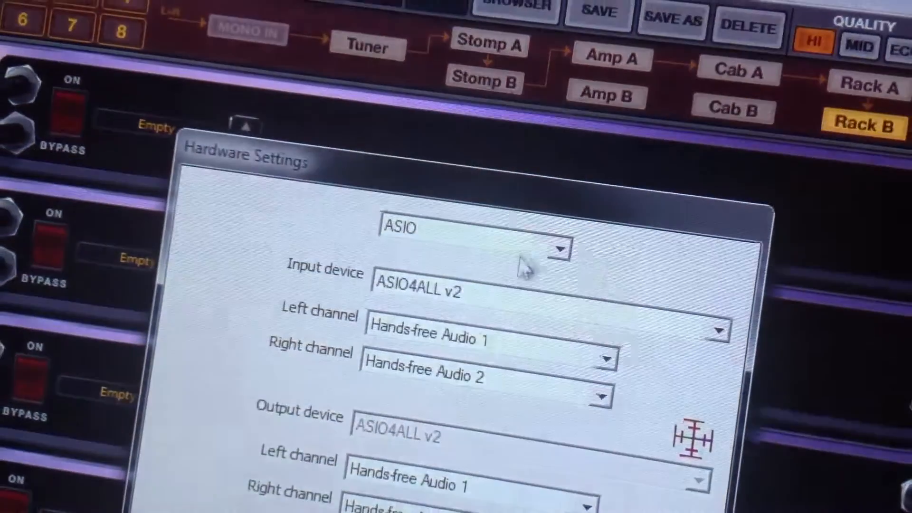
- Switch the driver type off ASIO and list the available capture input devices
click(471, 241)
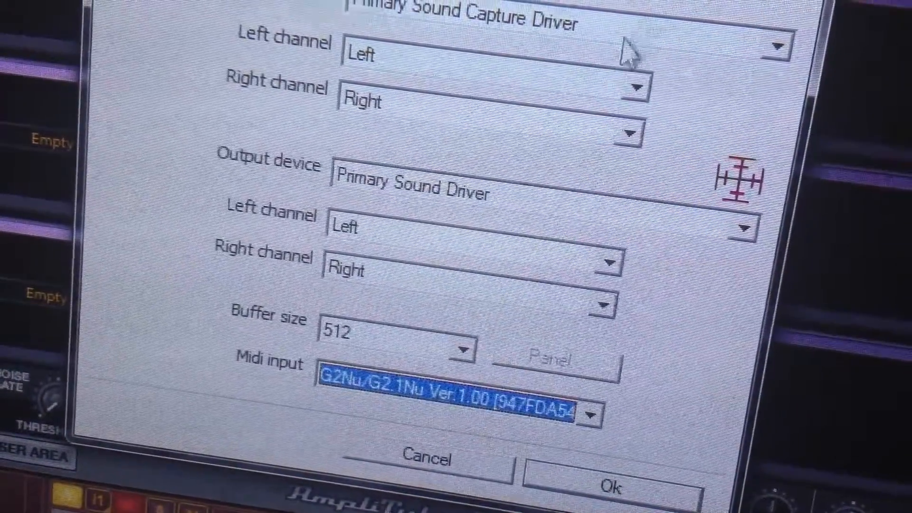
click(778, 48)
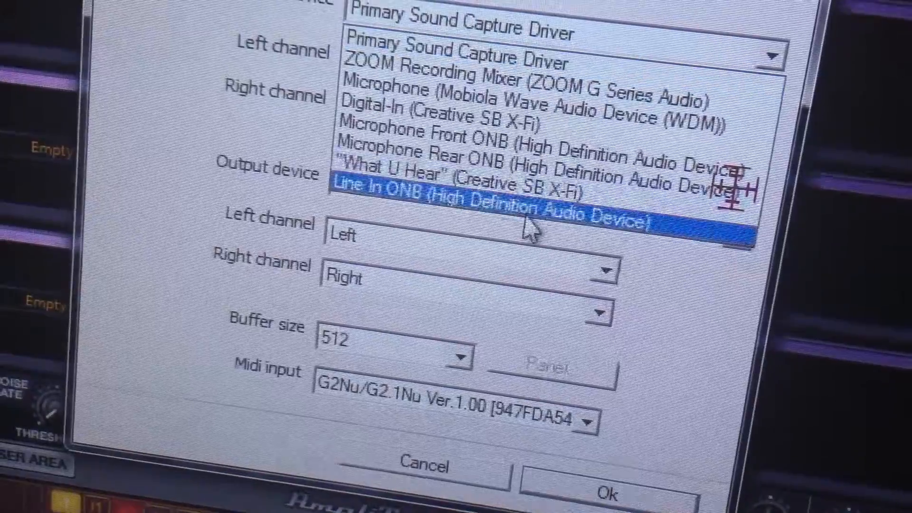